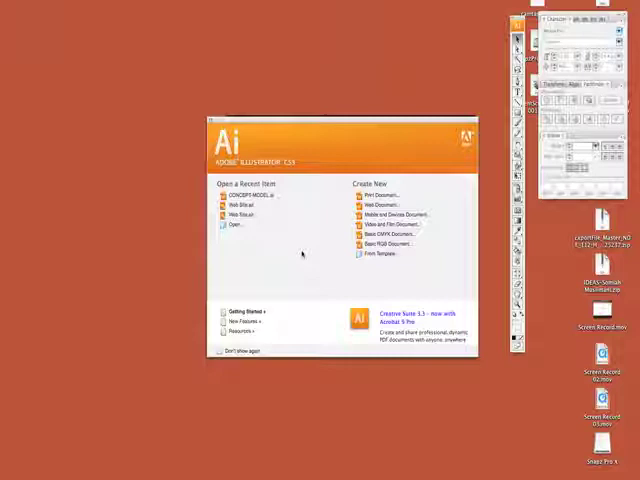
mouse_move(298, 250)
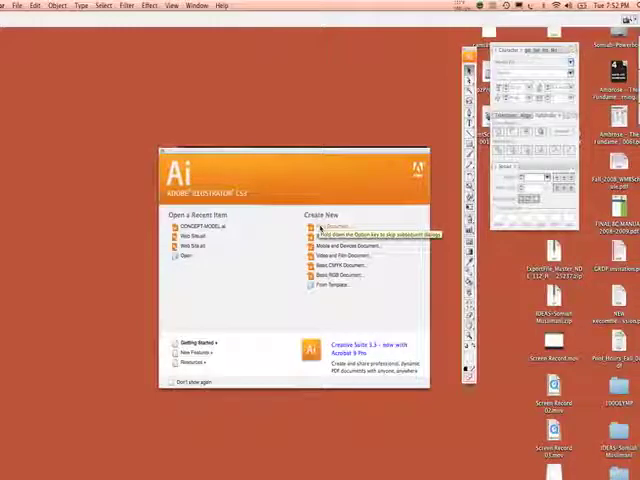
- Start a new print document and name it 'kerning'
click(335, 222)
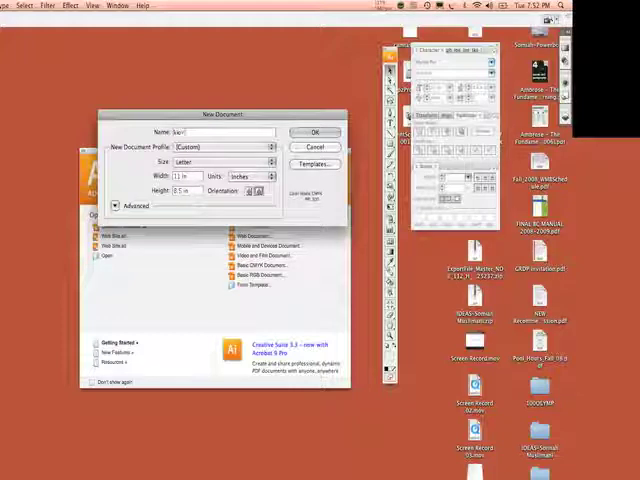
text(kerning)
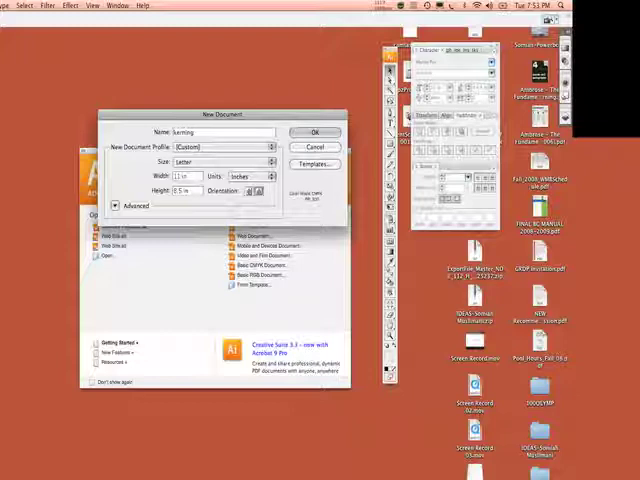
- Confirm the letter-size 'kerning' document settings to open a blank artboard
click(314, 132)
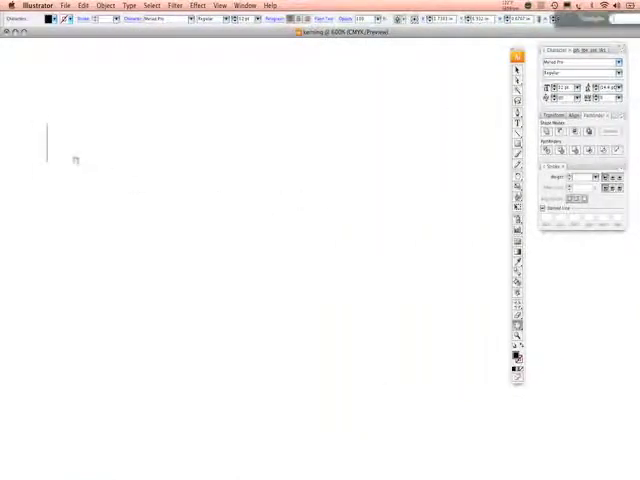
- Type the word 'education' on the artboard
text(educ)
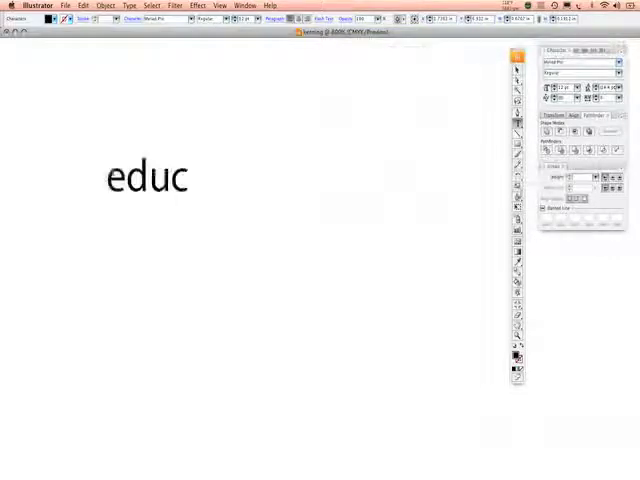
text(ation)
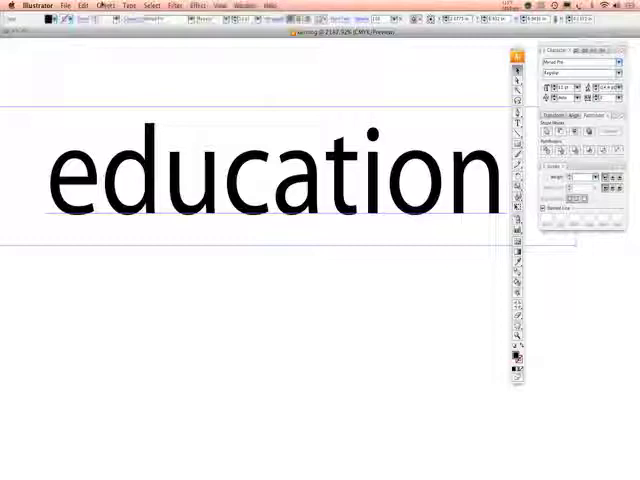
- Copy the 'education' text from the Edit menu and paste a duplicate below it
click(83, 5)
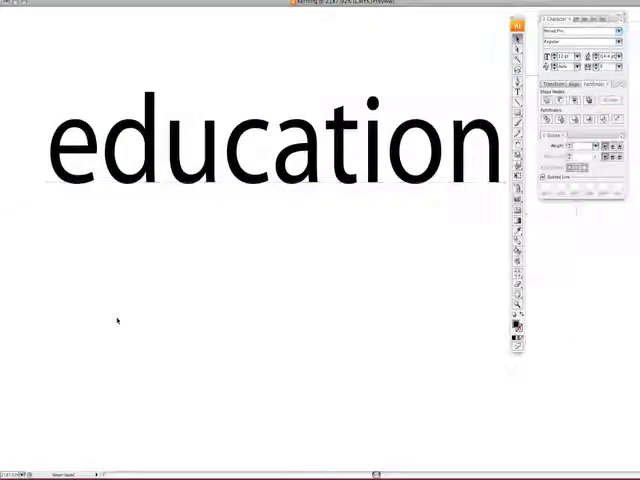
click(81, 5)
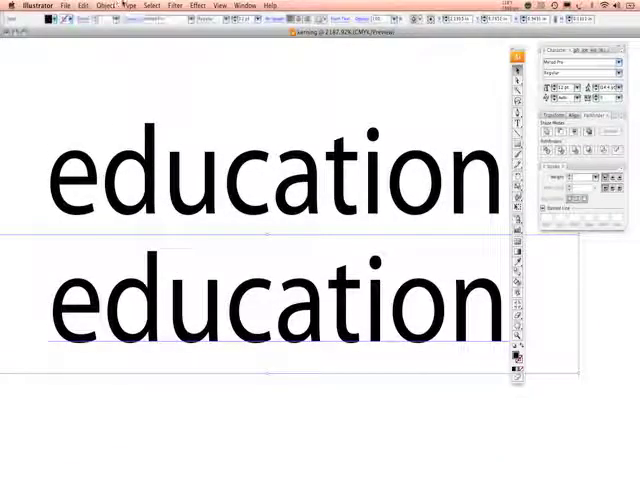
- Convert the lower 'education' copy to outlines and ungroup its letters
click(128, 5)
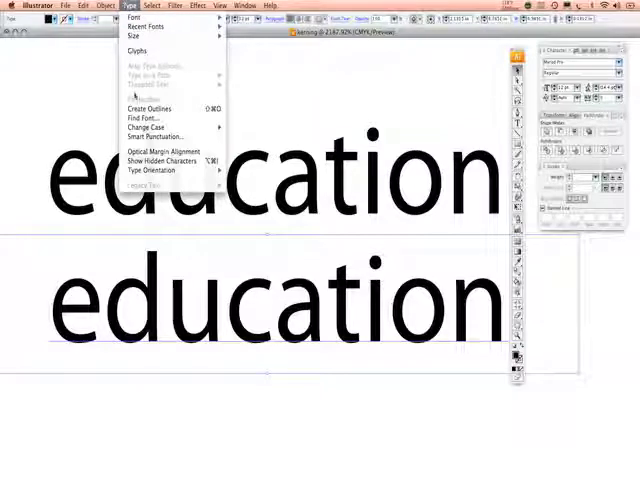
mouse_move(150, 108)
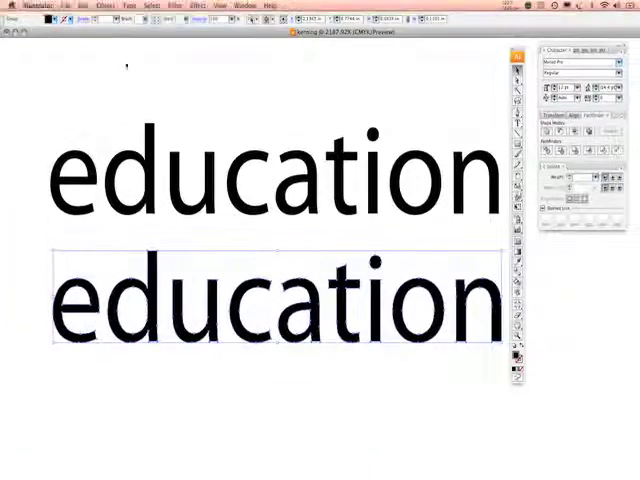
click(104, 5)
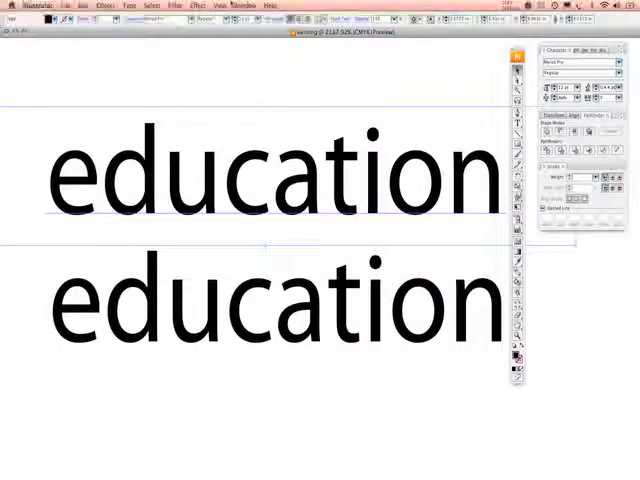
- Turn on View > Show Rulers for the kerning document
click(232, 5)
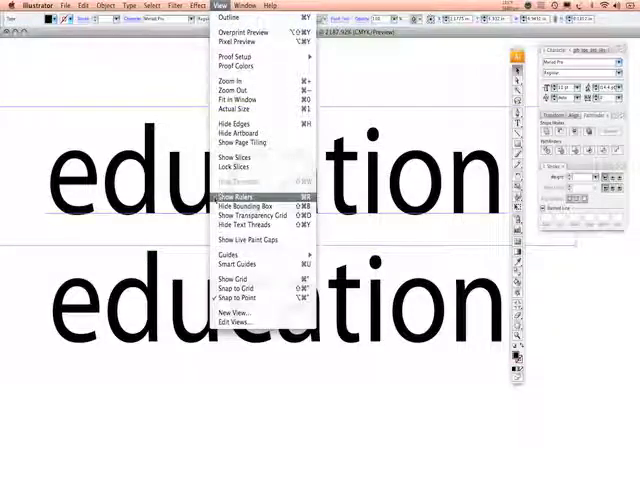
click(234, 196)
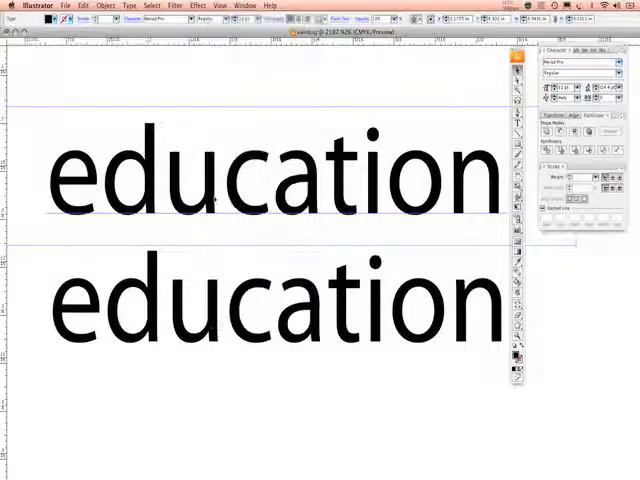